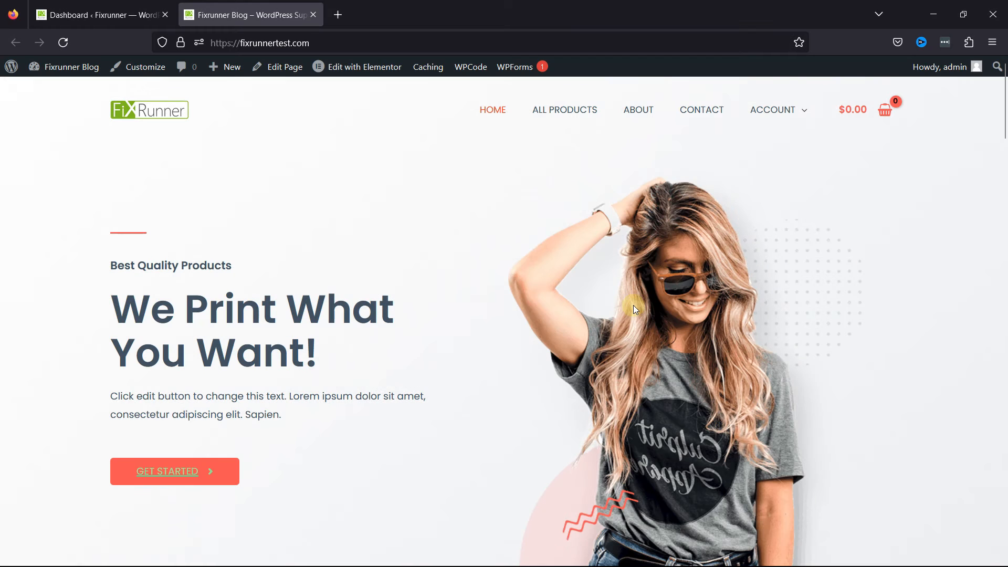
mouse_move(739, 111)
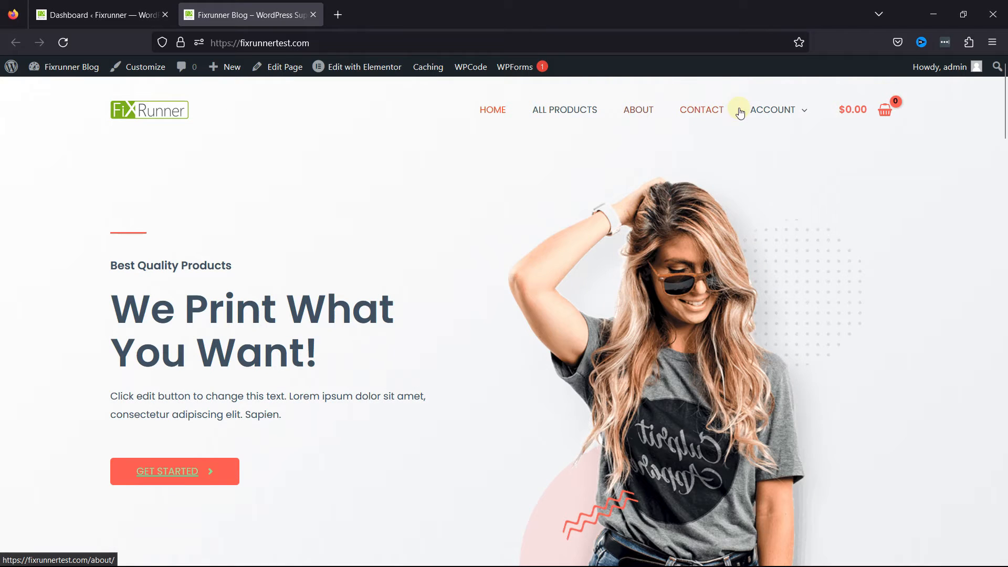
mouse_move(605, 147)
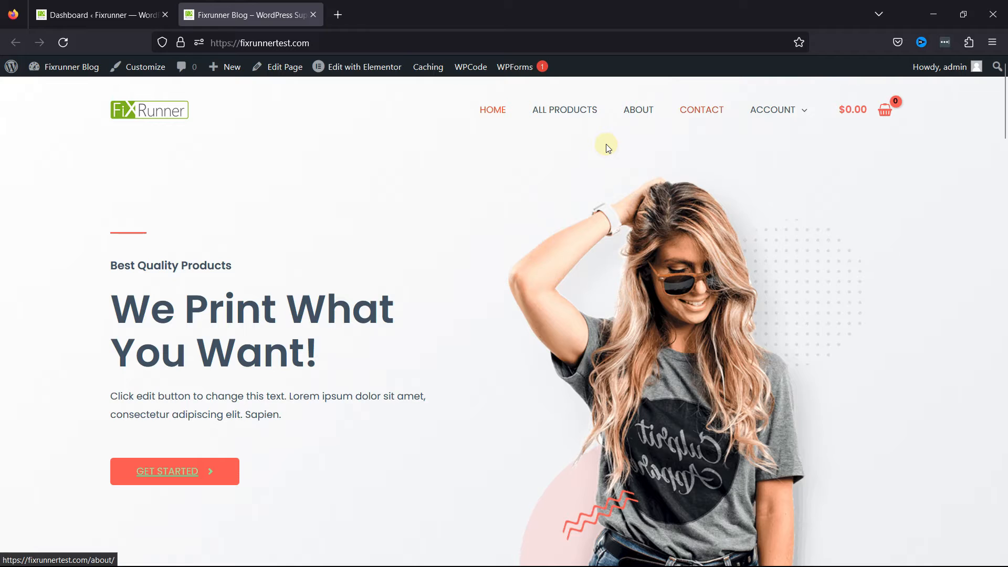
mouse_move(110, 52)
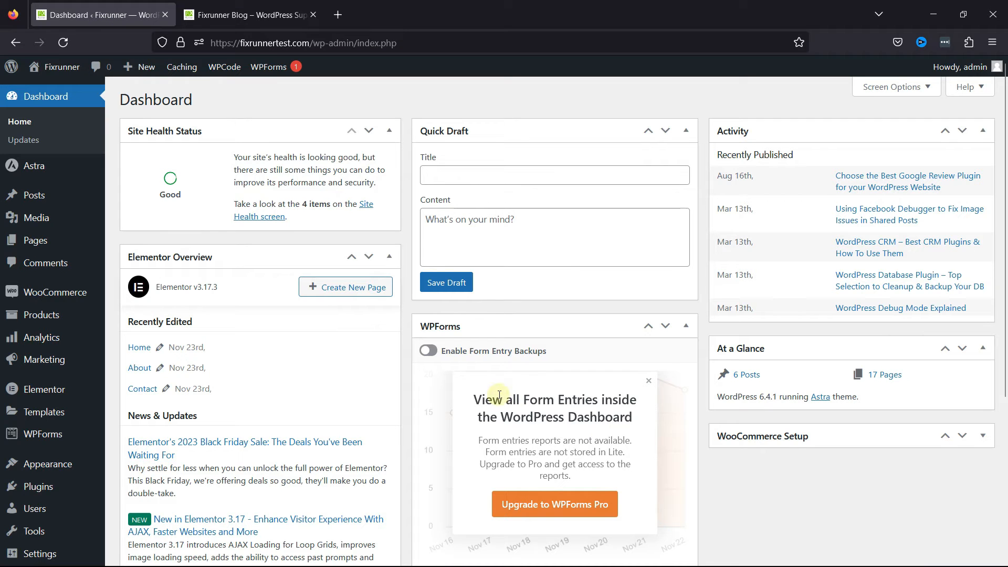
mouse_move(407, 422)
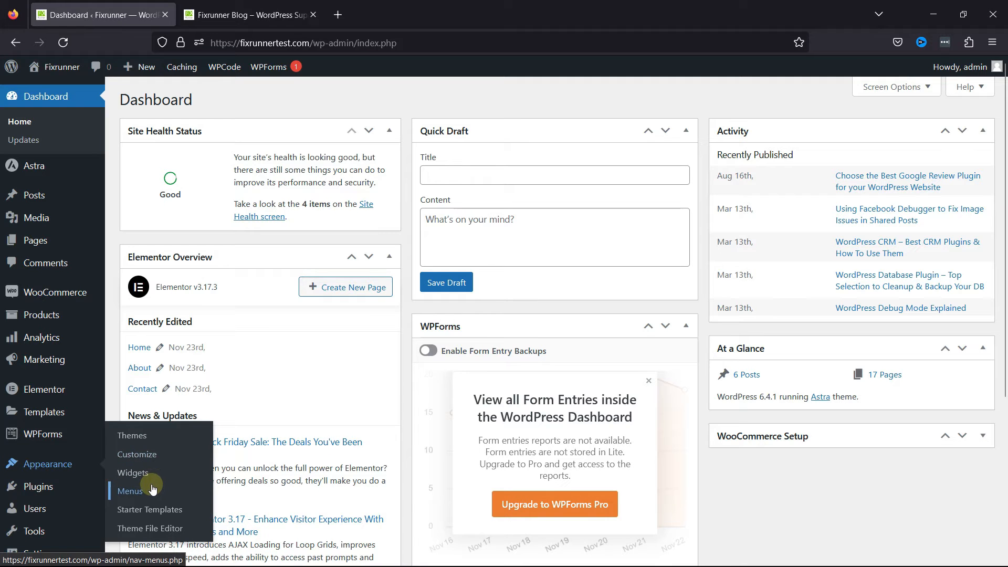
Open Appearance > Menus and look over Main Menu items, including Account's My Account and Cart.
left_click(130, 490)
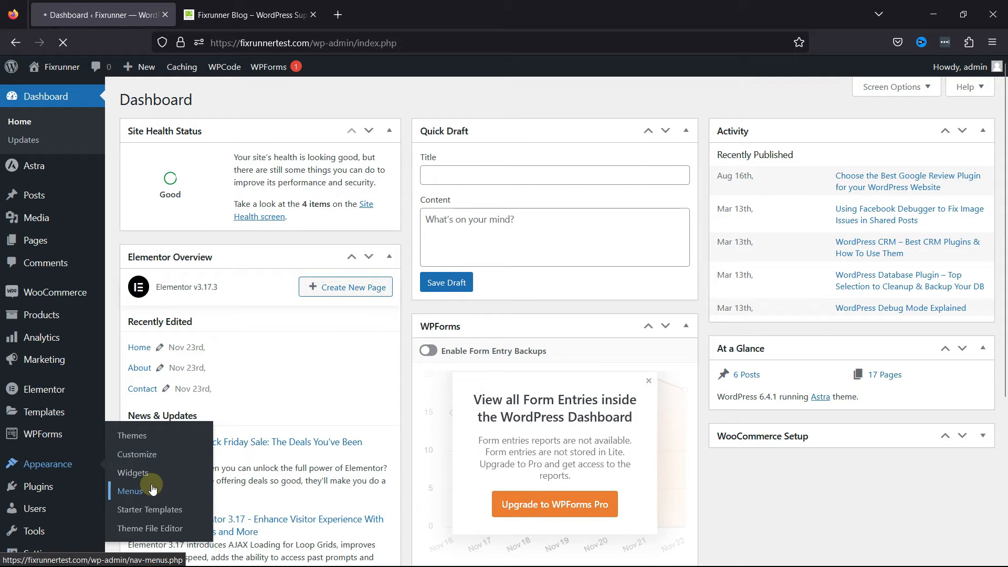
left_click(130, 491)
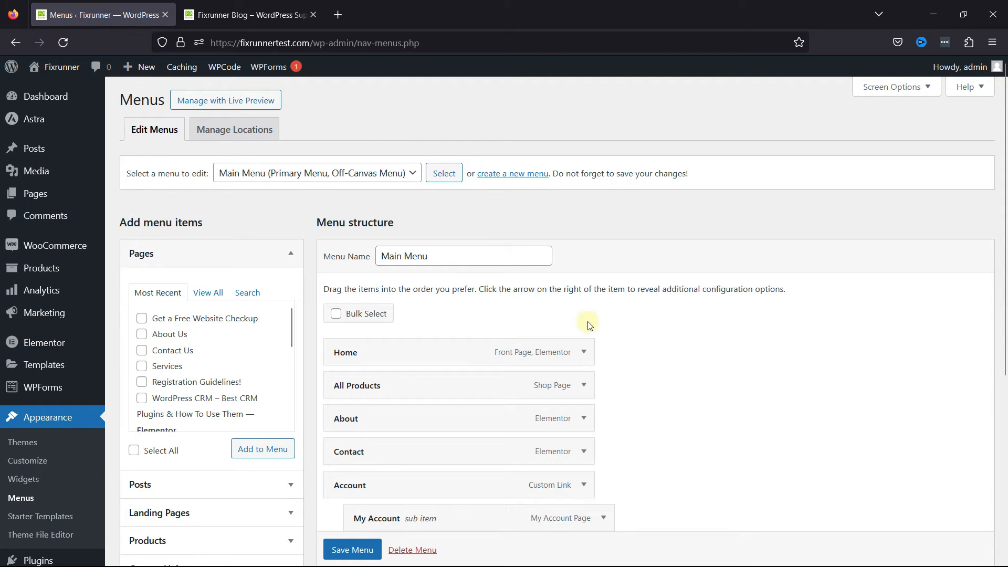
scroll("down", 3)
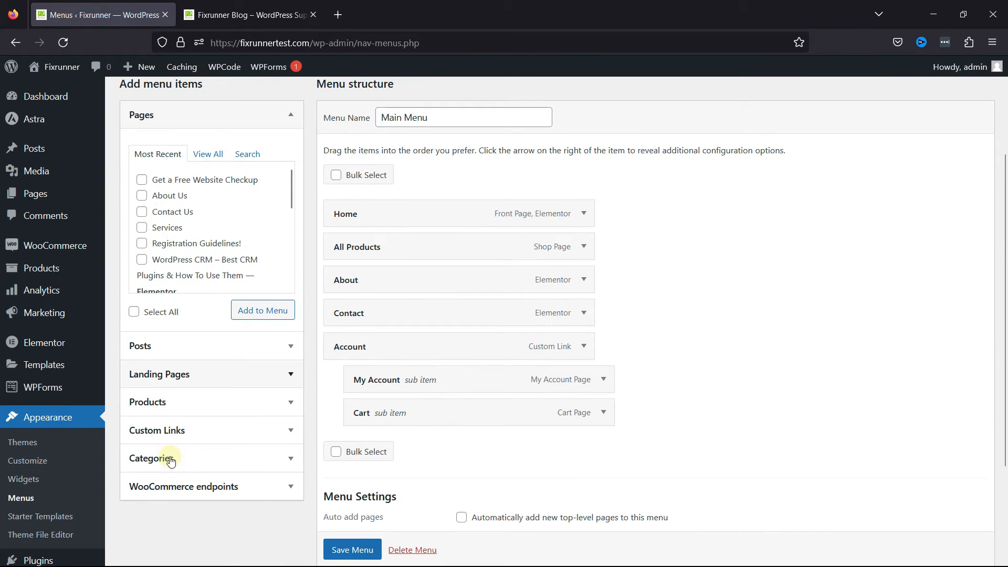
mouse_move(214, 505)
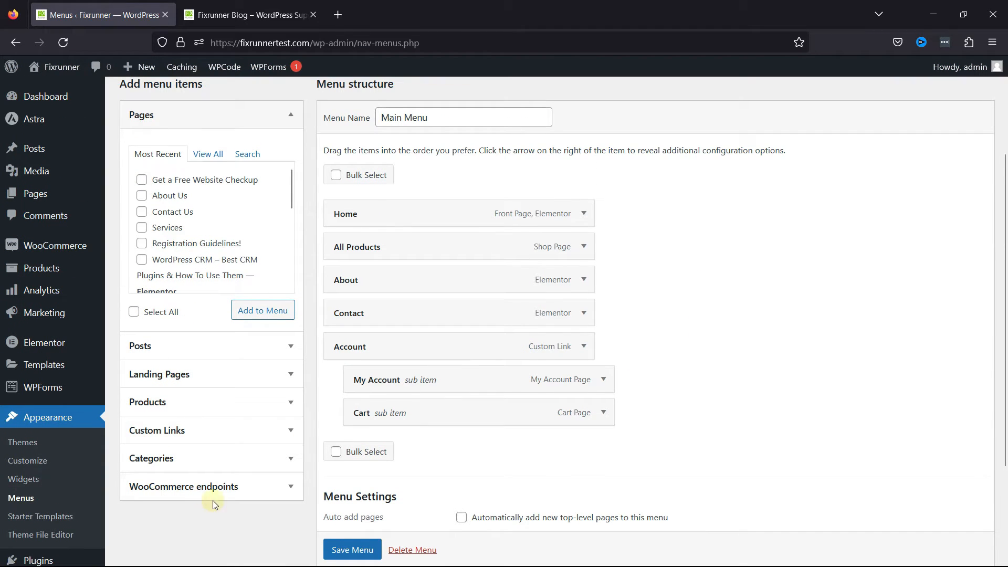
mouse_move(221, 420)
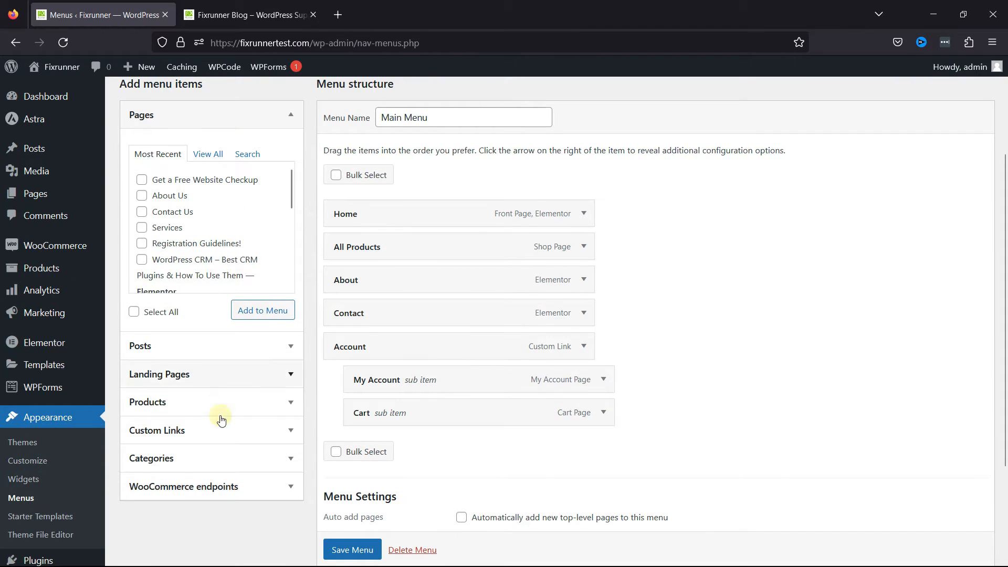
scroll("up", 3)
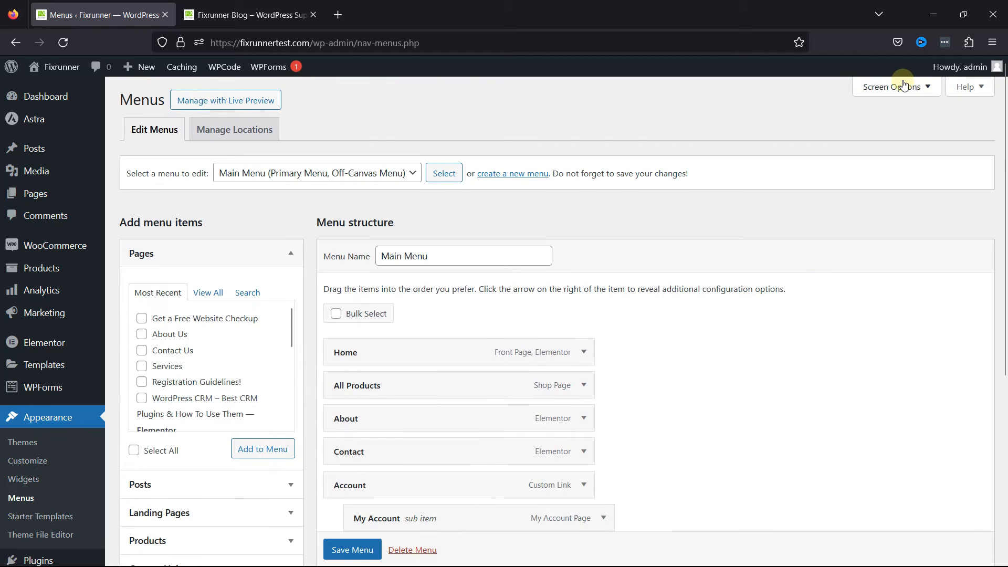
In Screen Options, enable Product categories and the Link Target setting.
left_click(893, 86)
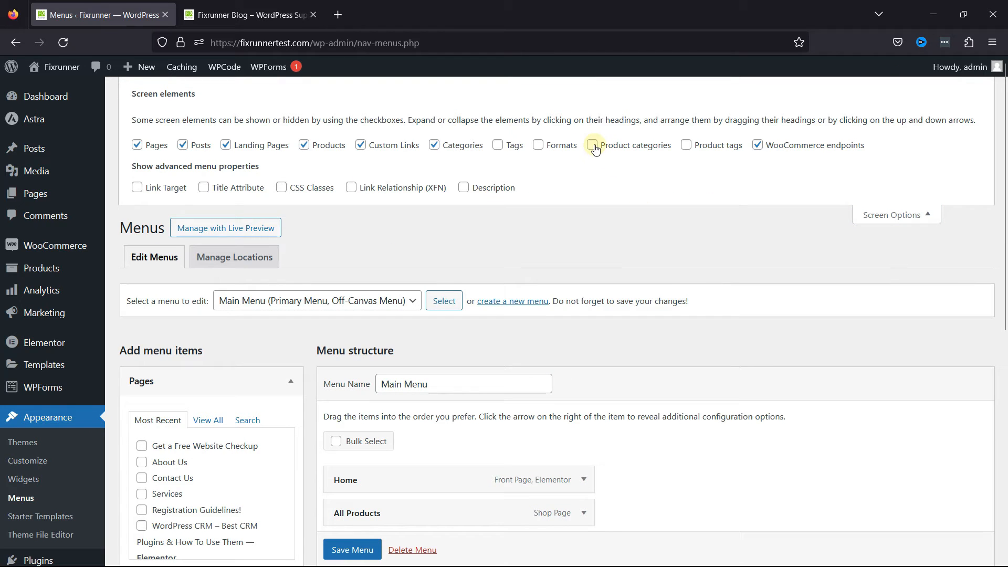
left_click(592, 145)
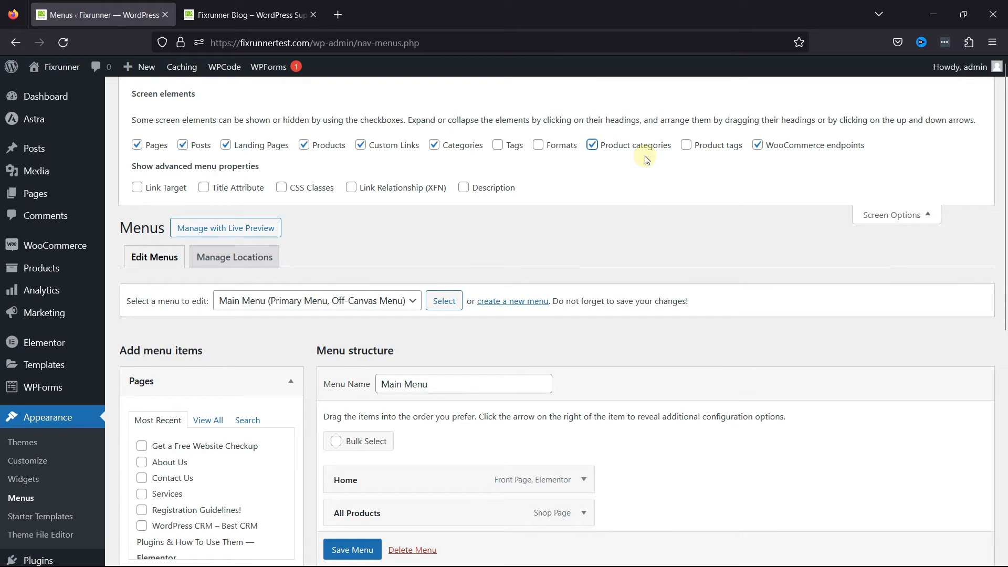
mouse_move(617, 178)
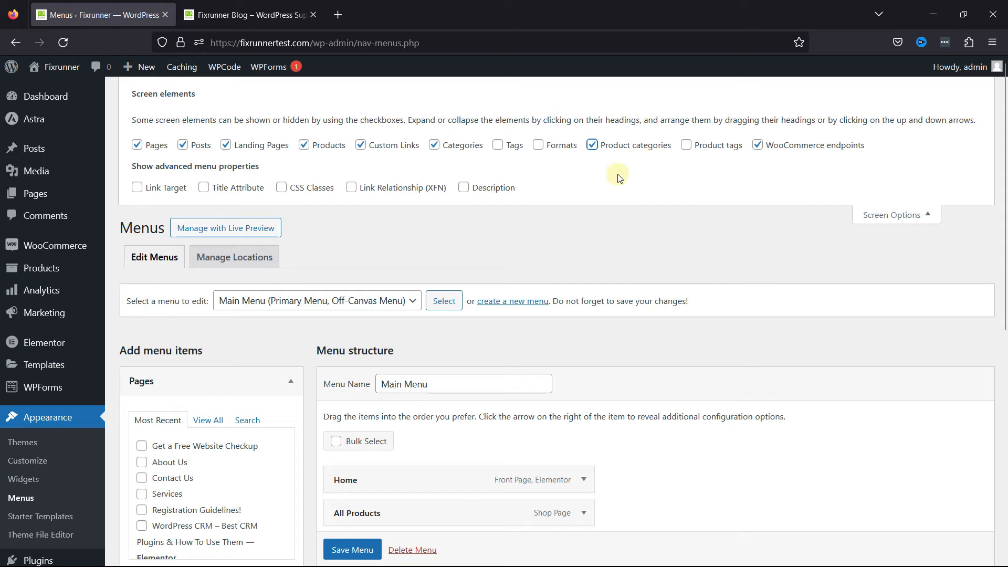
mouse_move(310, 228)
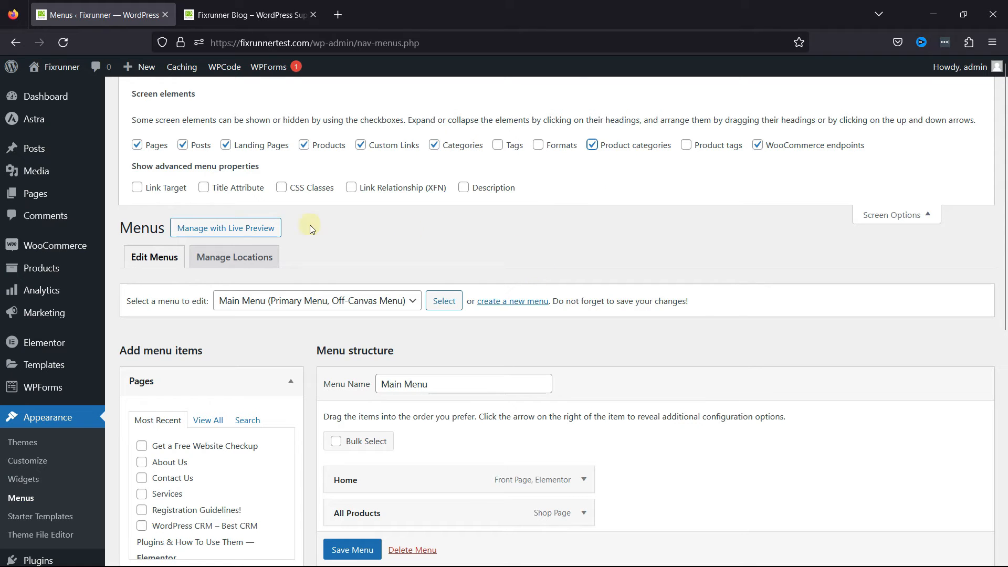
left_click(137, 187)
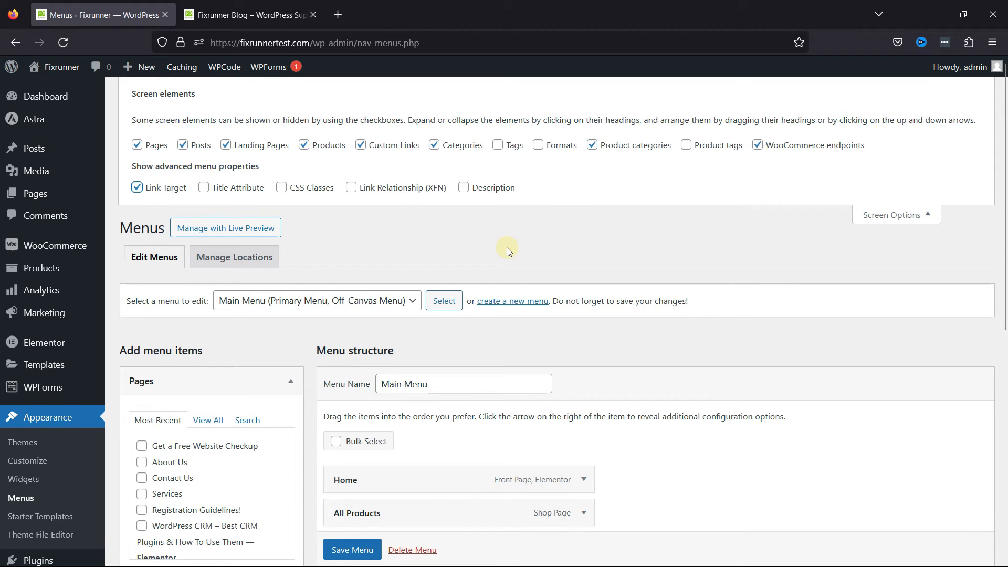
Expand the Home menu item to check the new-tab option, then switch Link Target back off.
left_click(581, 480)
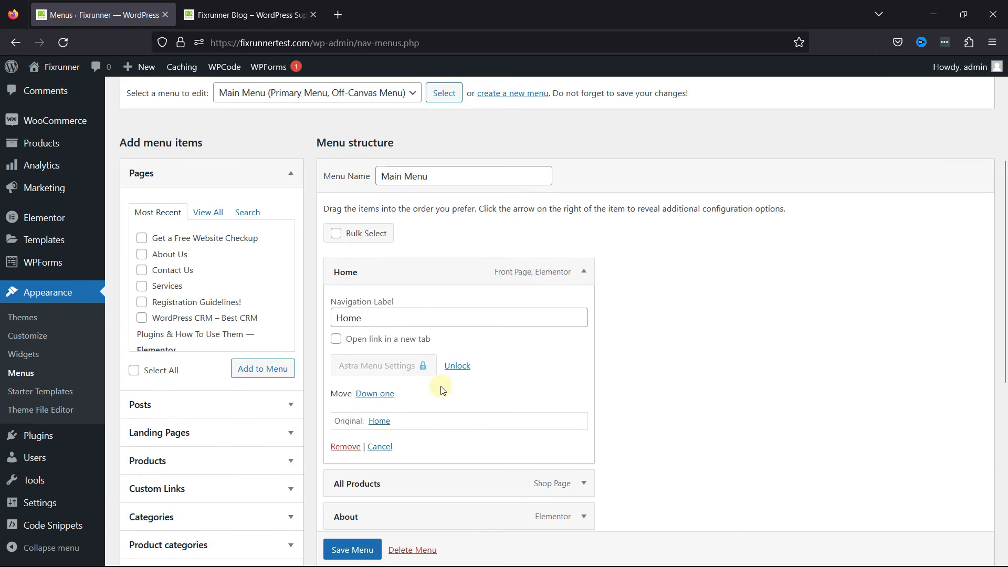
mouse_move(409, 347)
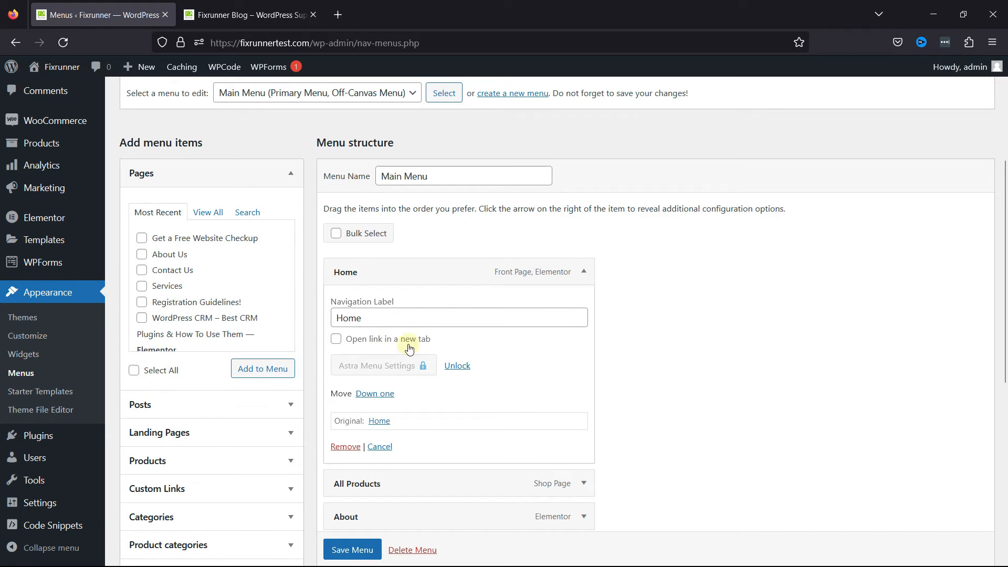
scroll("up", 3)
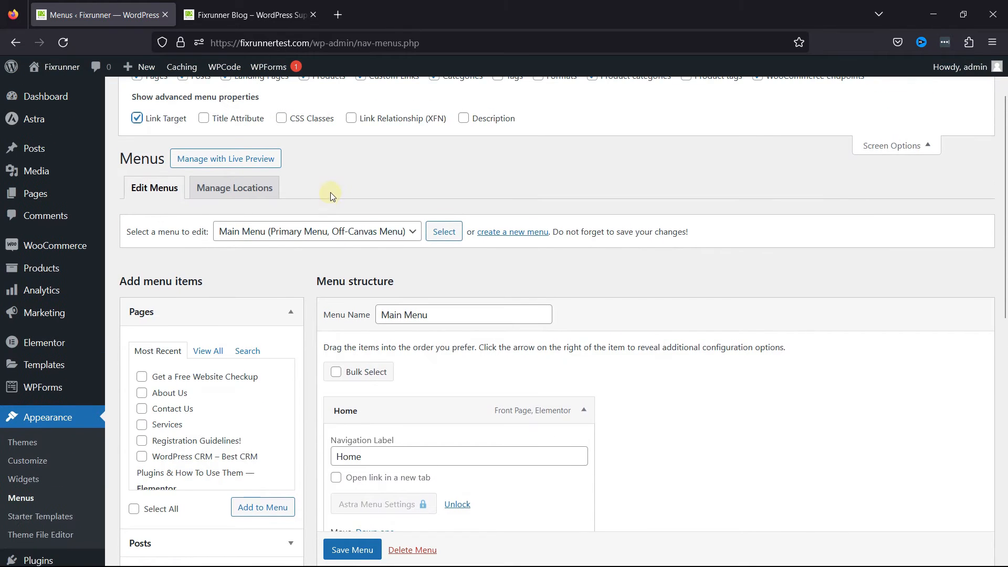
left_click(136, 118)
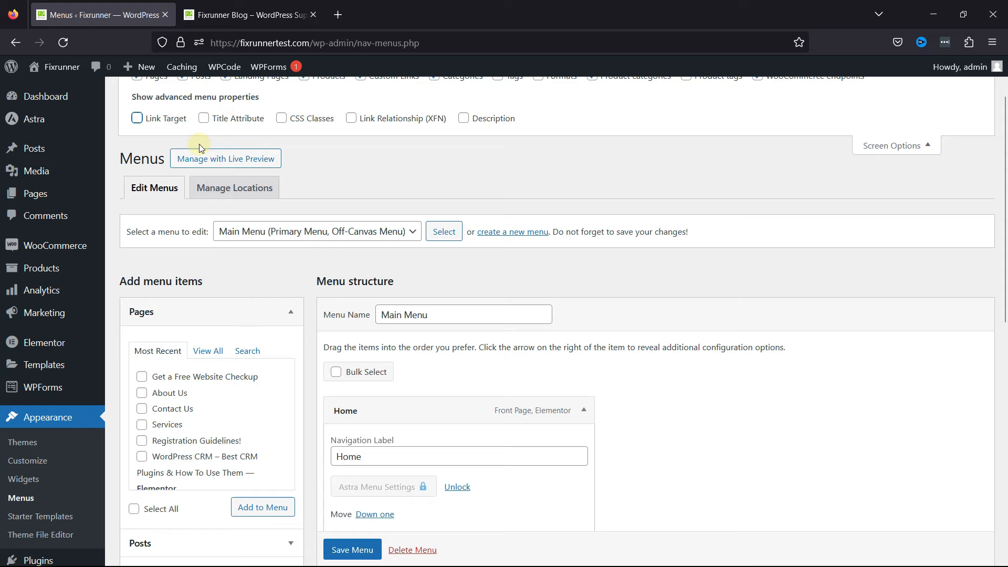
mouse_move(580, 318)
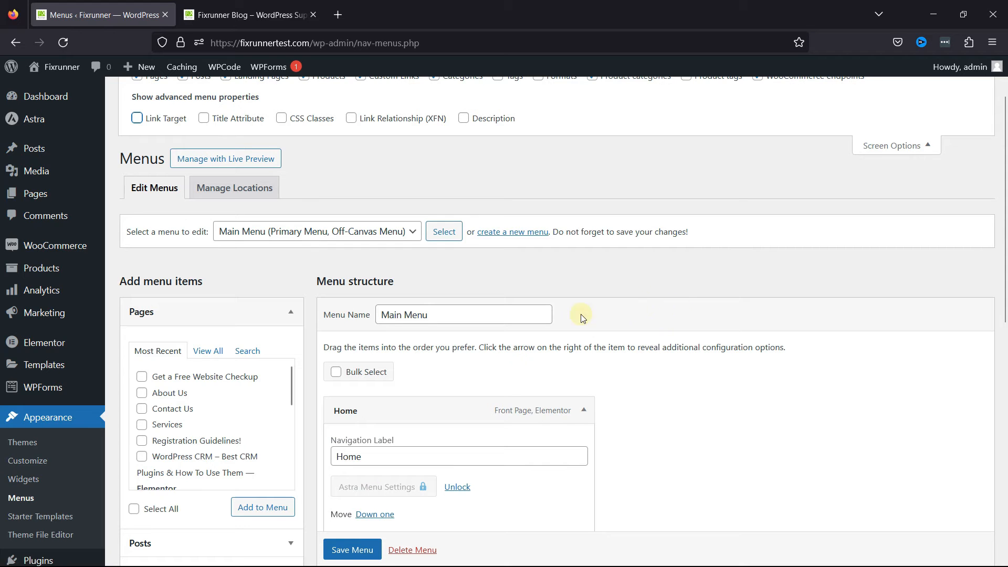
scroll("down", 3)
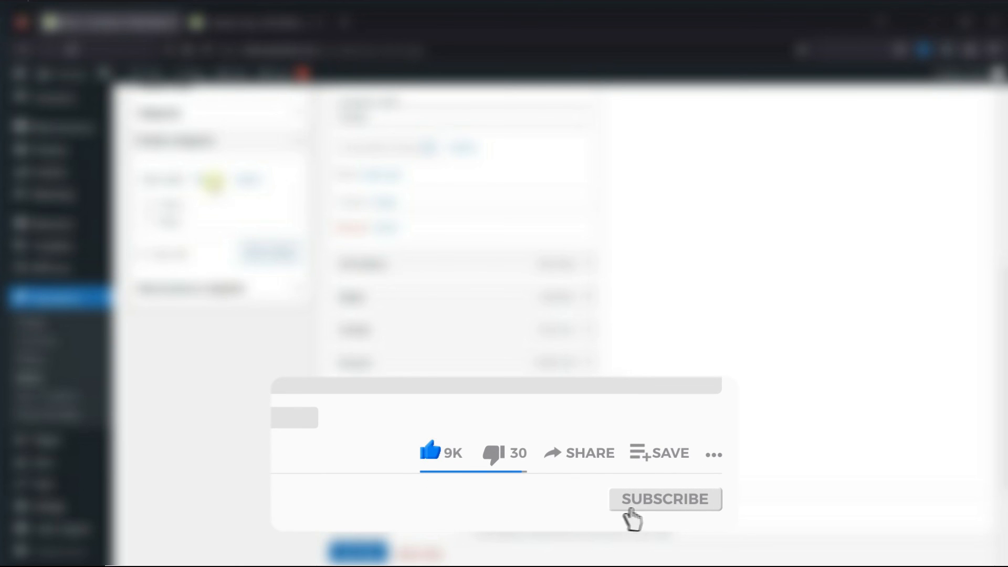
left_click(665, 499)
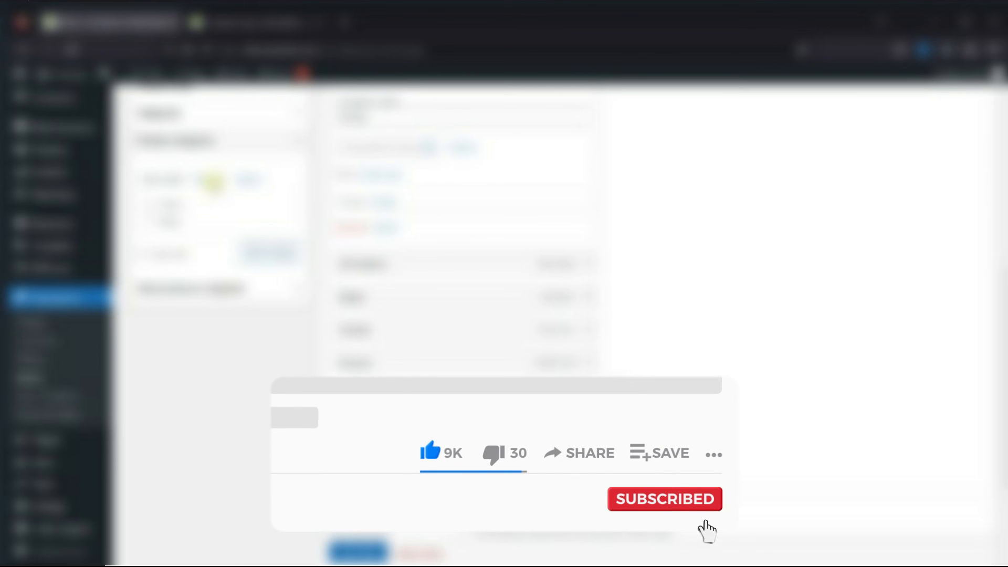